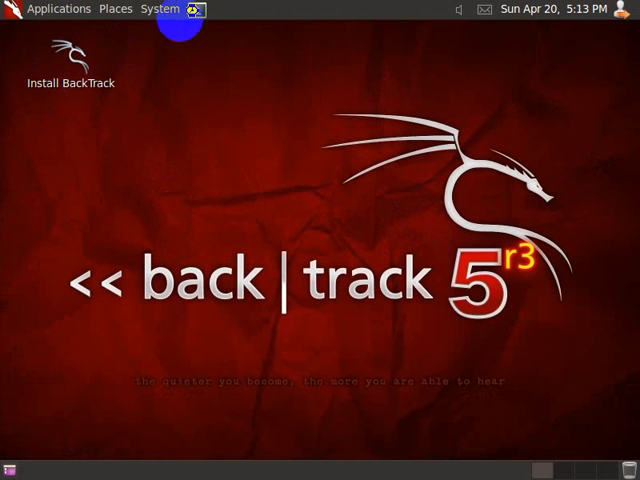
Step: Launch a root terminal from the top panel launcher
click(192, 9)
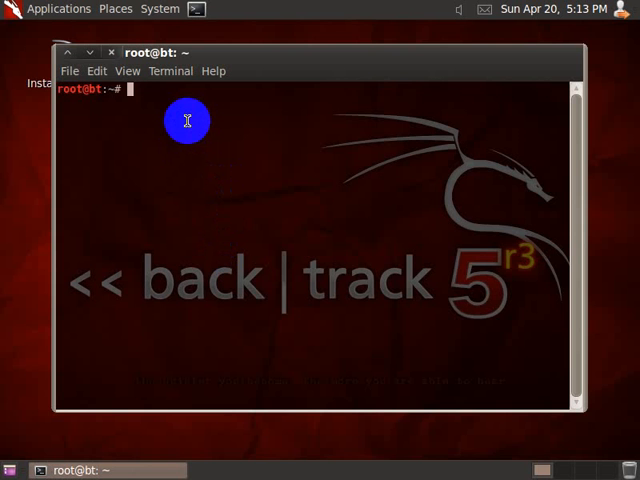
Step: Create passwordhash in vi with the pasted passwd entries and write it out with :wq
text(vi pass)
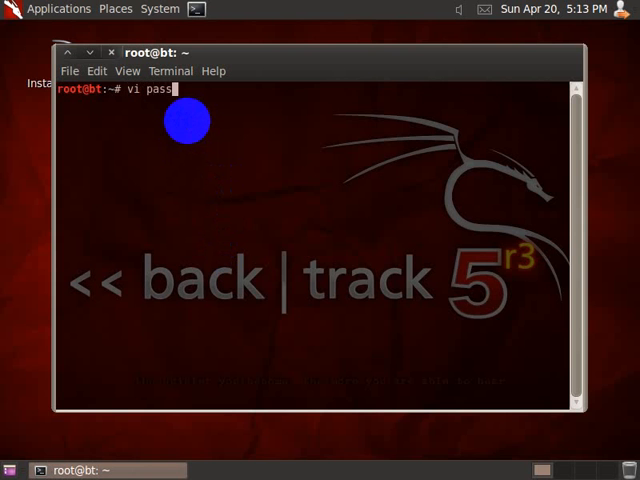
text(wordhash)
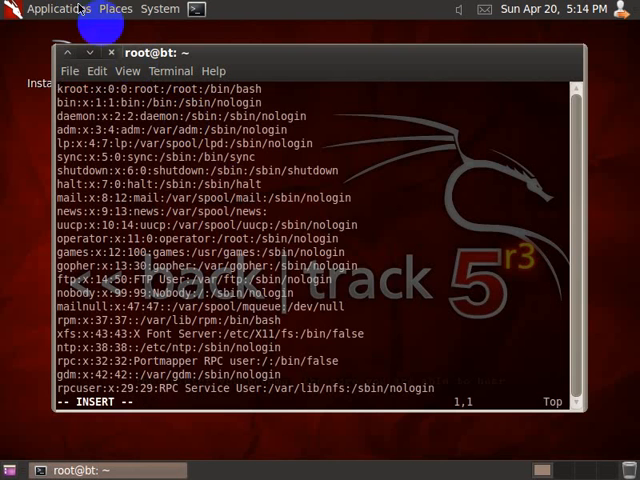
scroll(down, 3)
text(:)
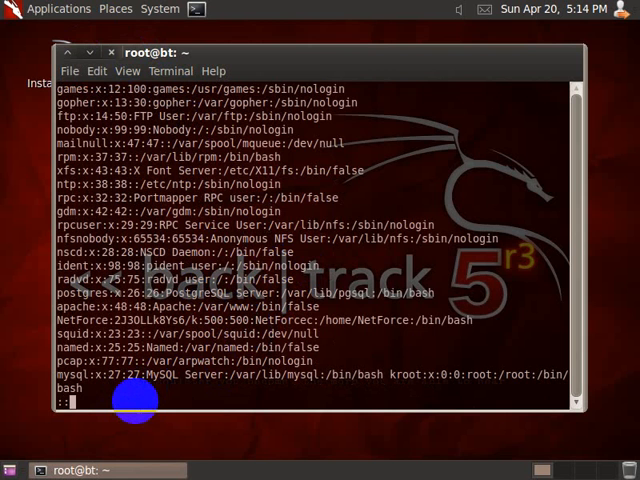
text(w)
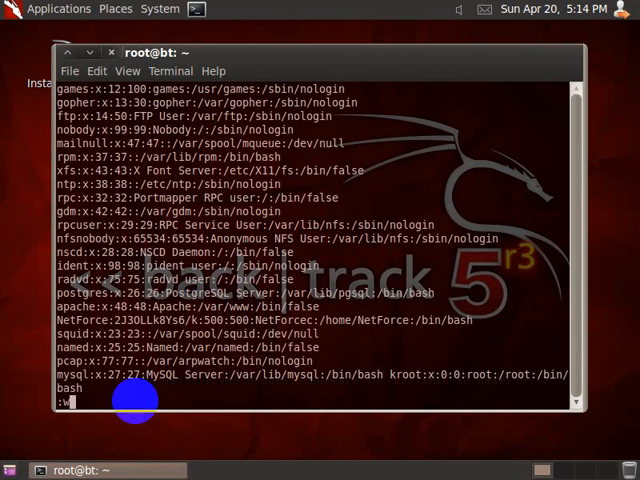
text(q)
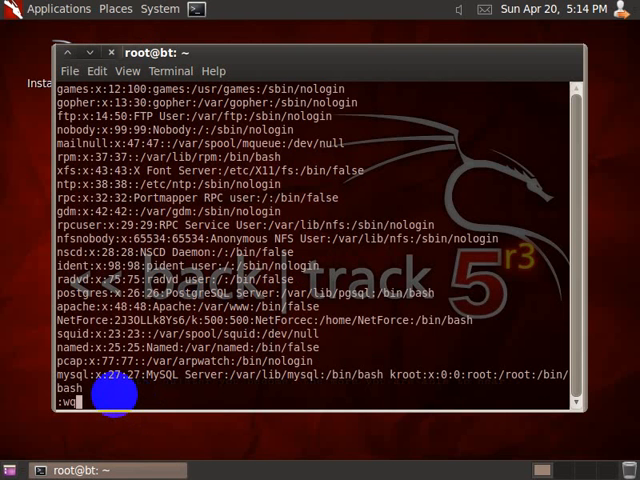
key(Return)
text(cd ..)
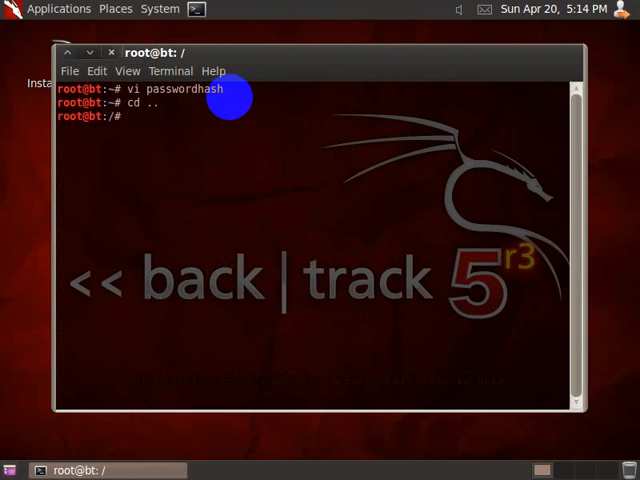
Step: Change into the pentest directory and list its contents
text(ls)
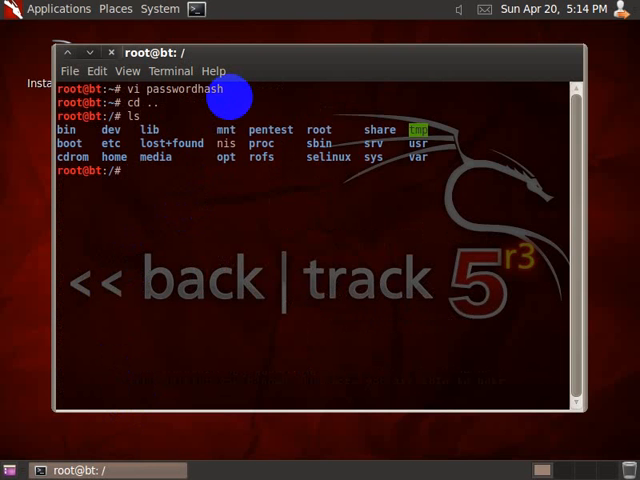
text(cd pentex)
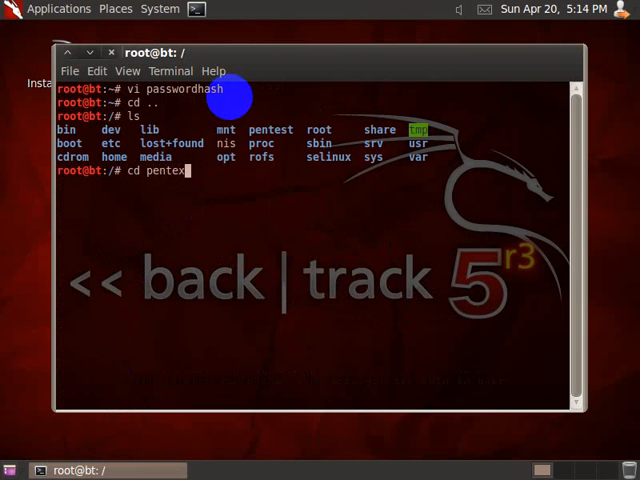
text(/)
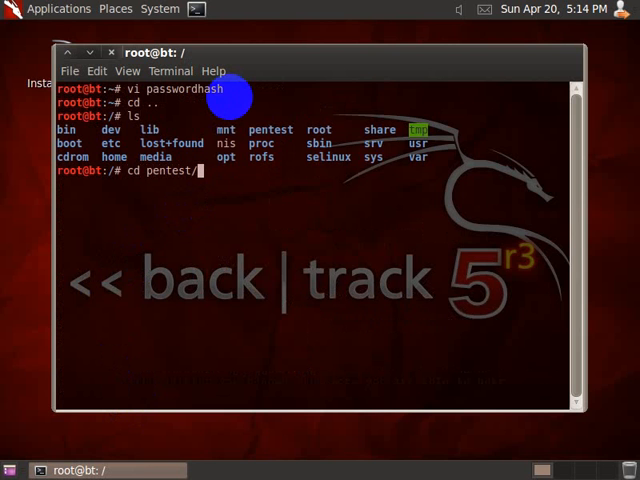
key(Return)
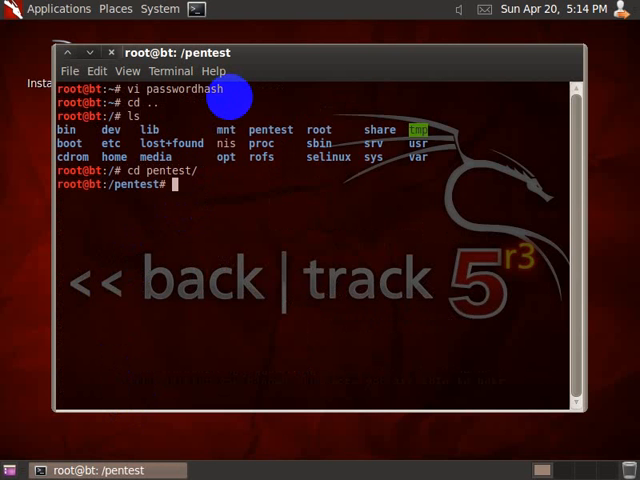
text(la)
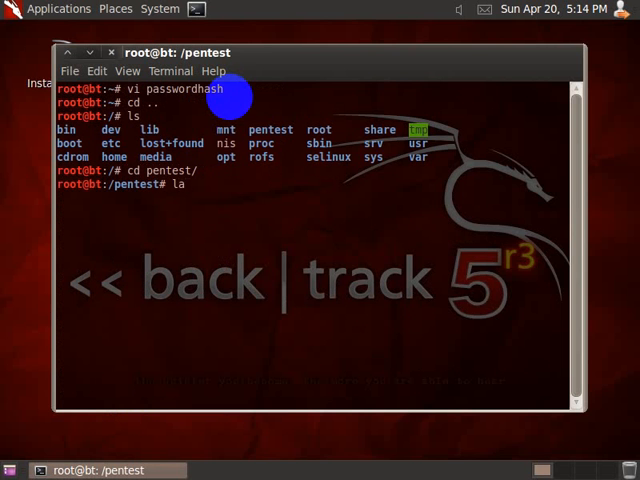
key(Return)
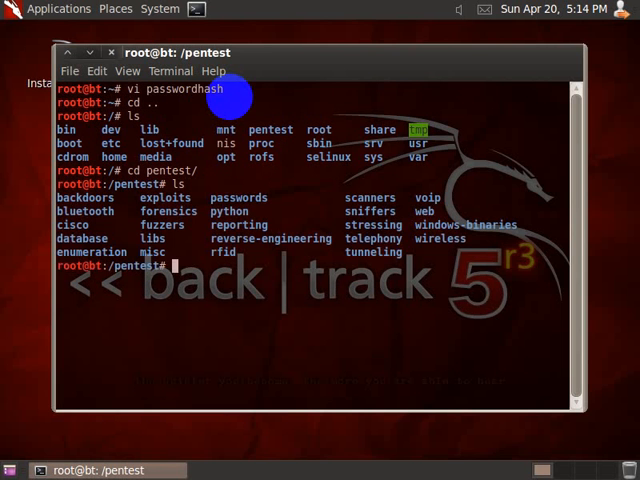
mouse_move(622, 9)
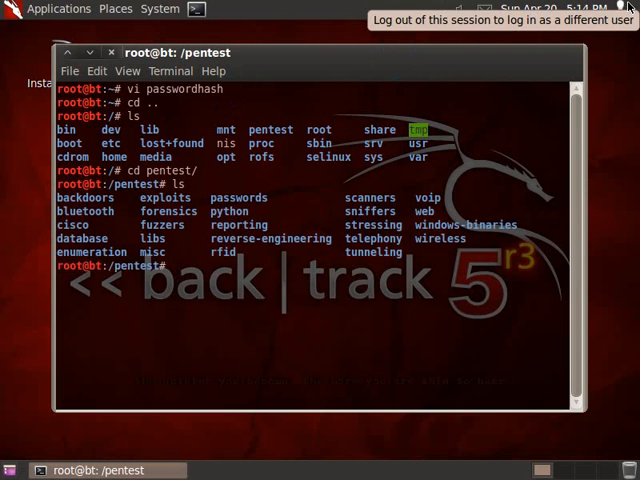
mouse_move(428, 351)
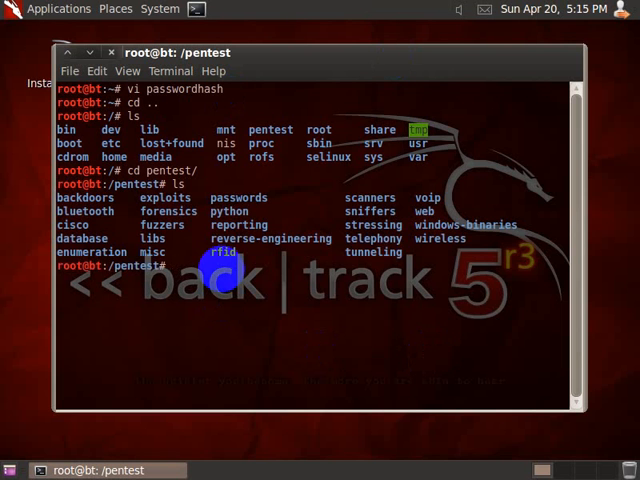
Step: Descend through passwords into the john folder and list its files
text(cd passwords/)
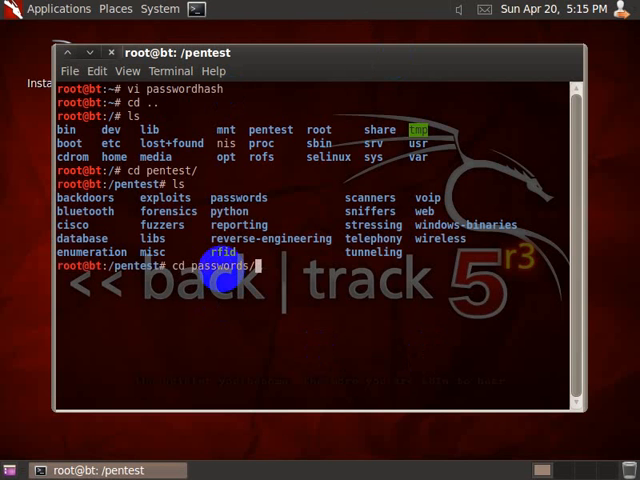
key(Return)
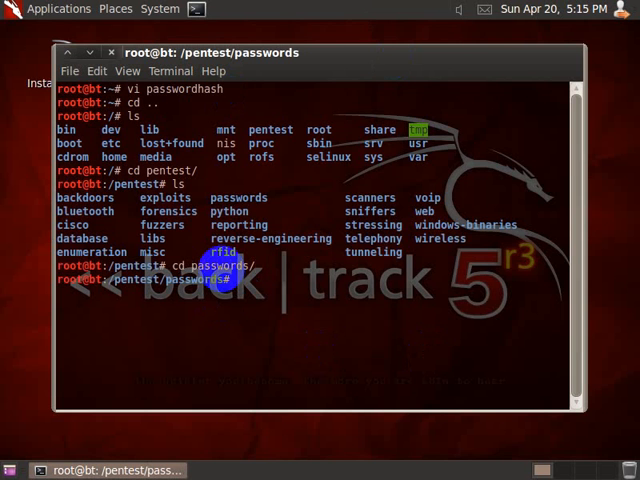
text(cd)
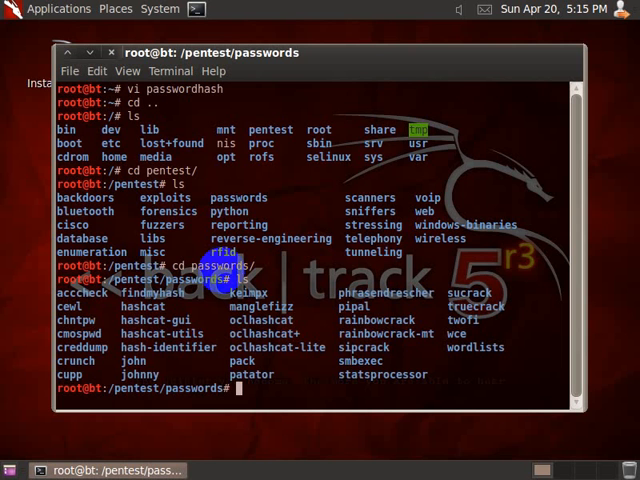
text(cd john)
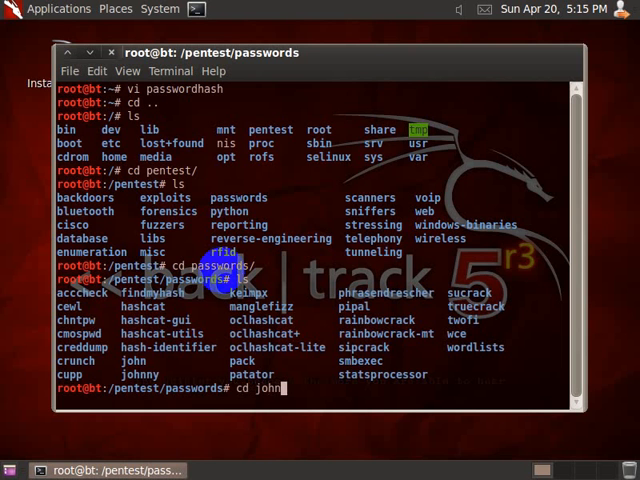
key(Return)
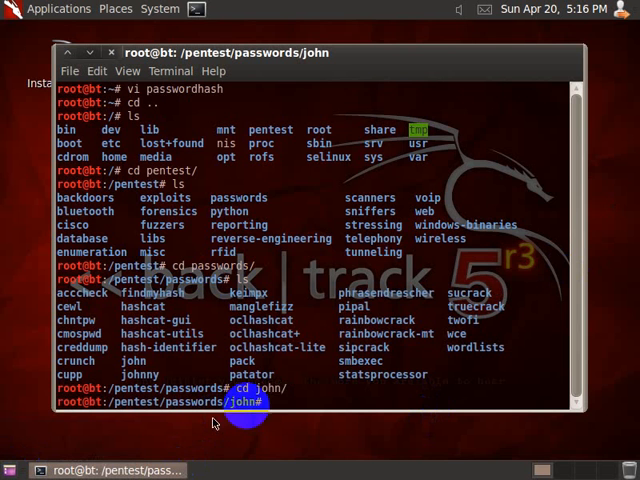
text(ls)
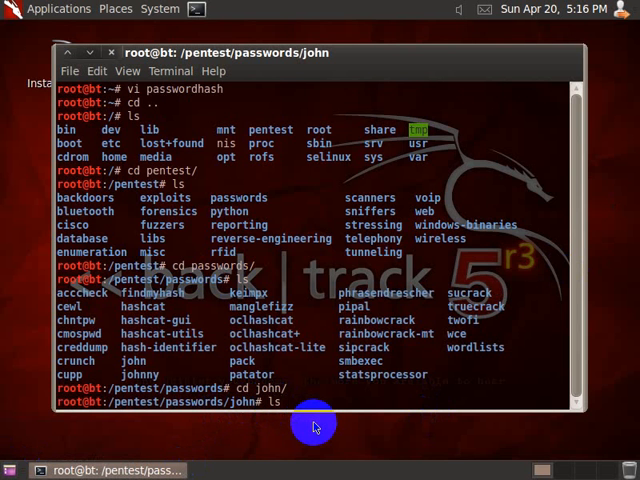
key(Return)
text(john ")
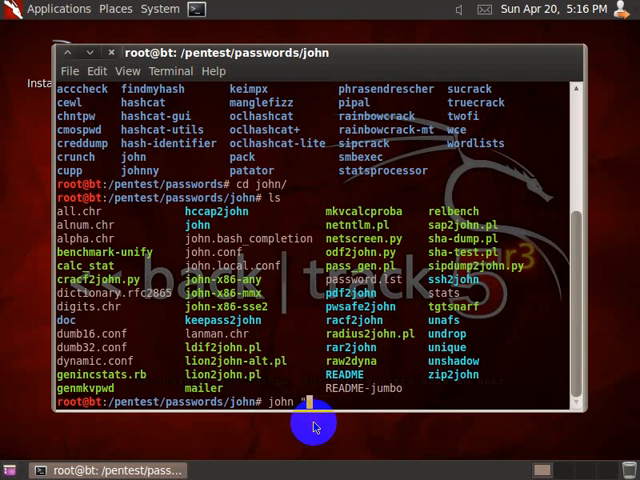
Step: Run john on /root/passwordhash, cracking all three hashes to NetForce
text(/root/pass)
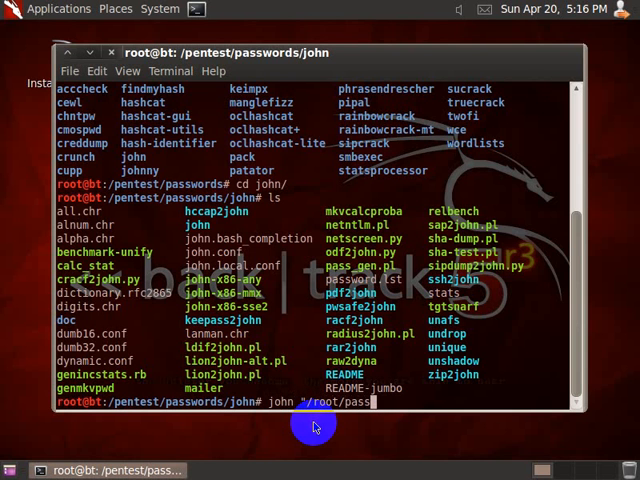
text(wordhash")
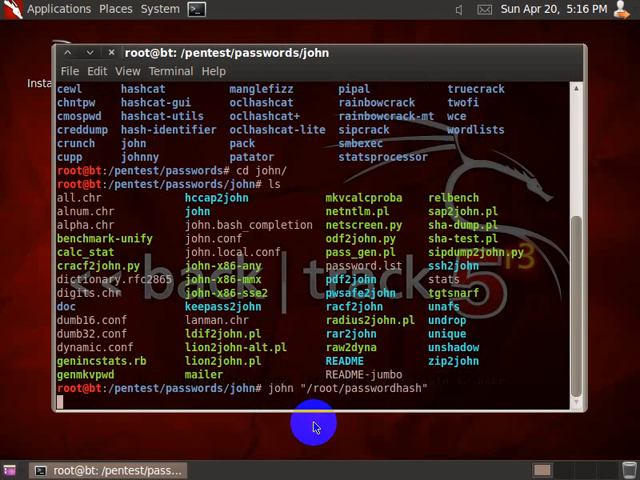
key(Return)
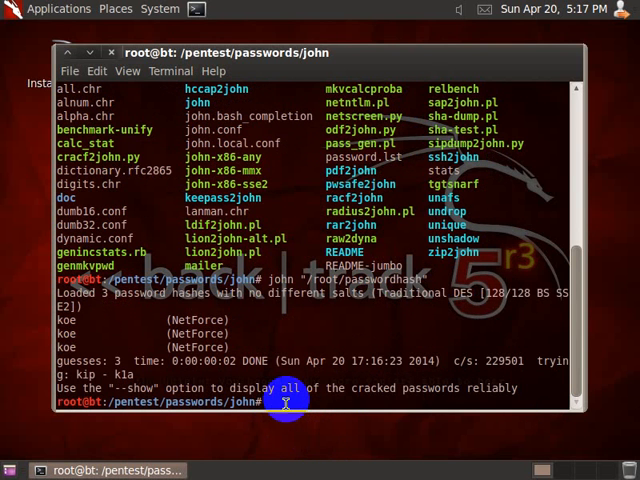
Step: List the *.pot files in the john folder to locate john.pot
text(ls)
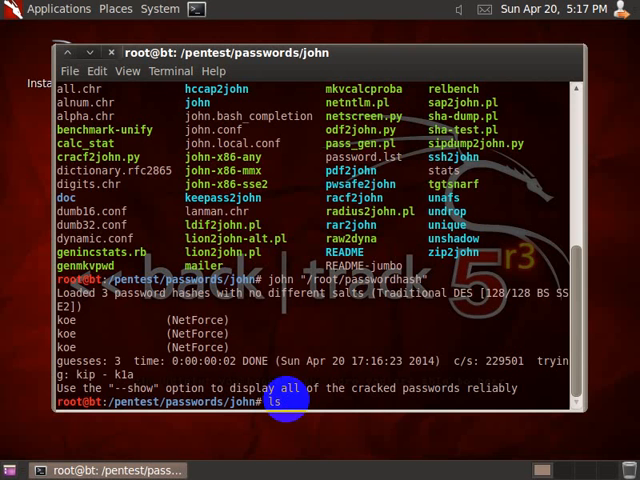
text(*.p)
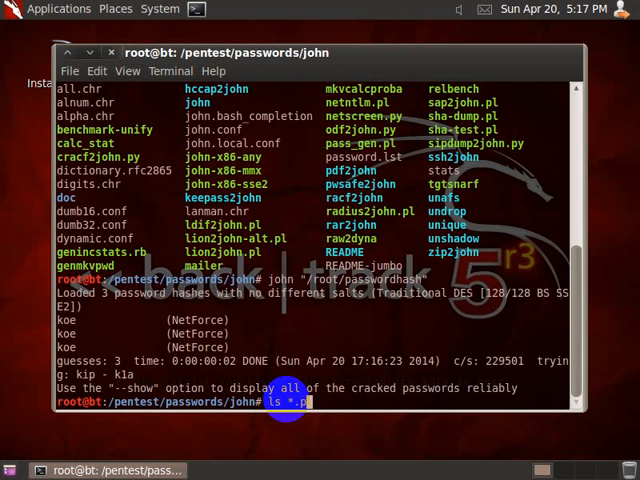
key(Return)
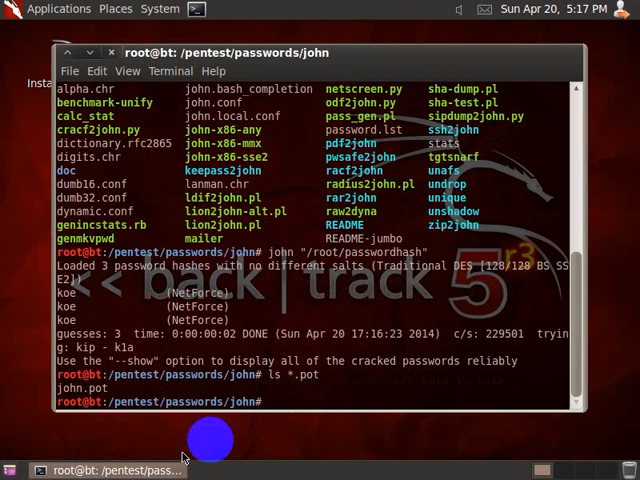
mouse_move(605, 347)
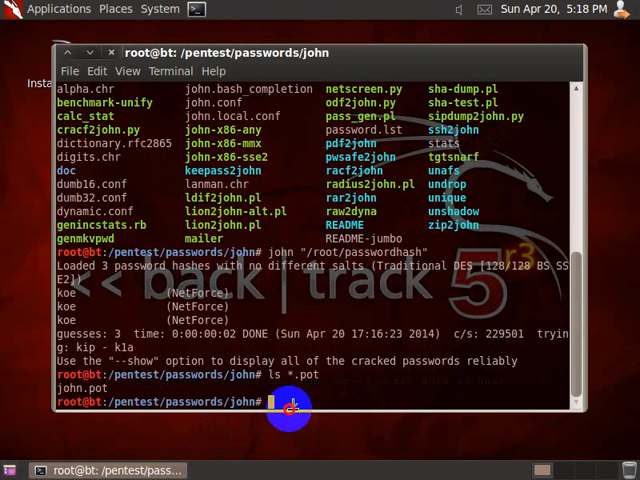
Step: Display john.pot with cat, showing the cracked hash entry for koe
text(cat j)
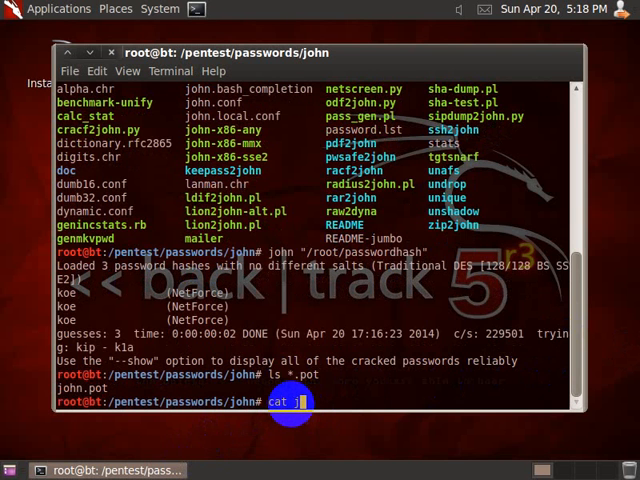
text(ohn.pot)
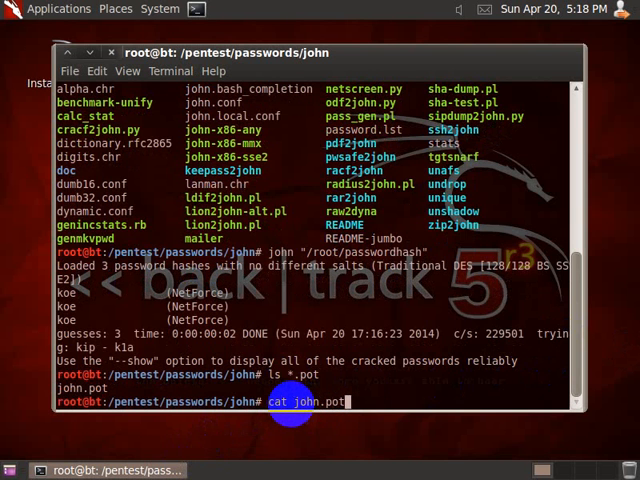
key(Return)
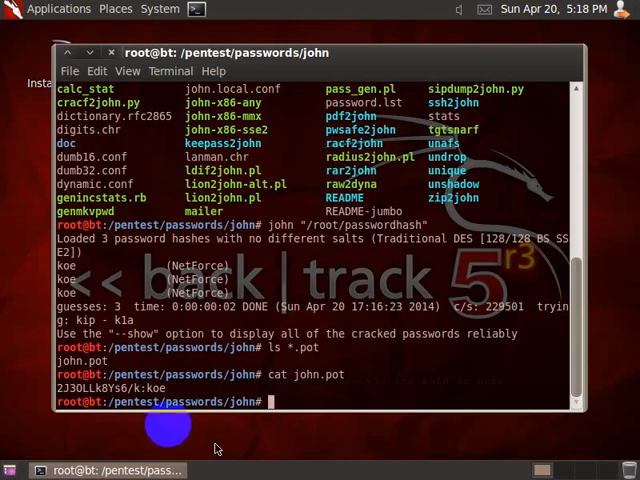
scroll(up, 3)
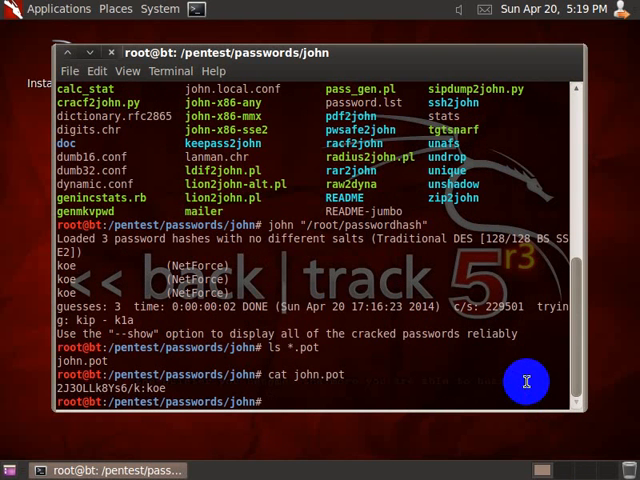
mouse_move(457, 358)
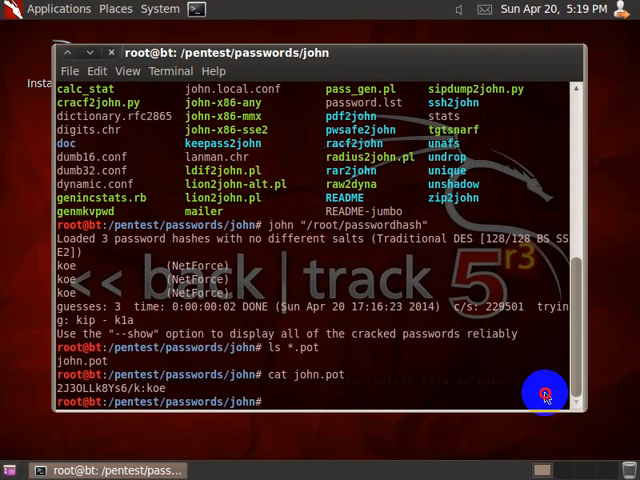
scroll(up, 3)
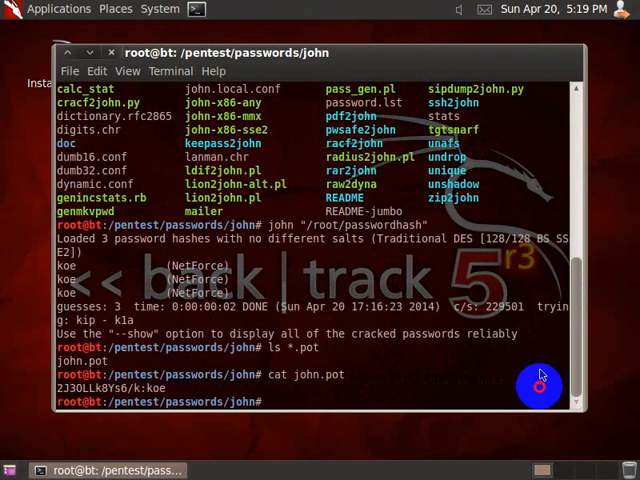
mouse_move(480, 265)
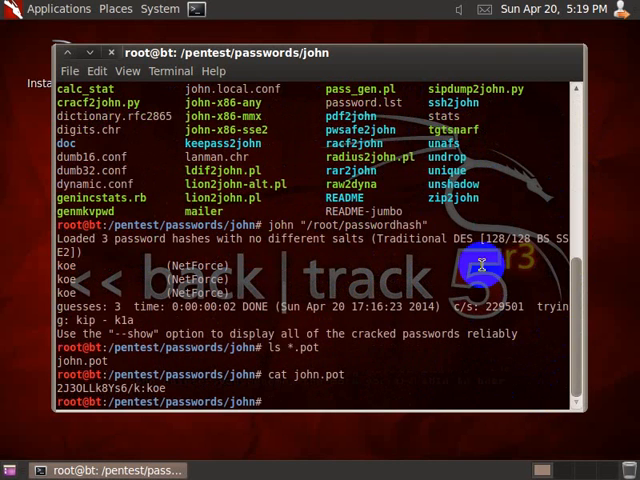
mouse_move(540, 45)
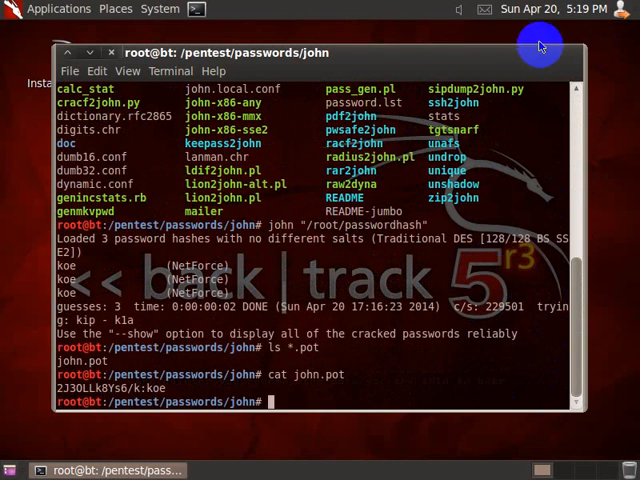